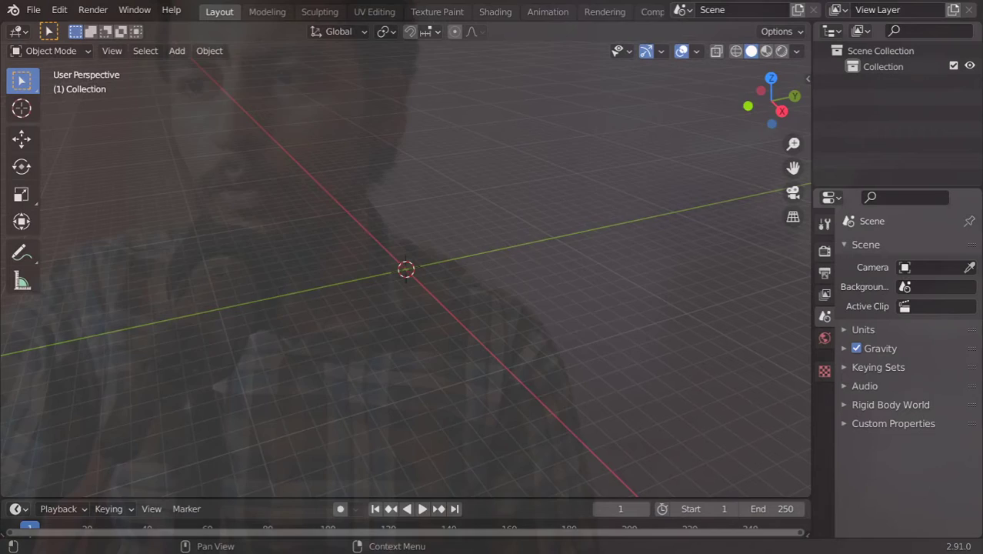
Add a plane mesh to the empty scene and enter Edit Mode on it.
left_click(177, 50)
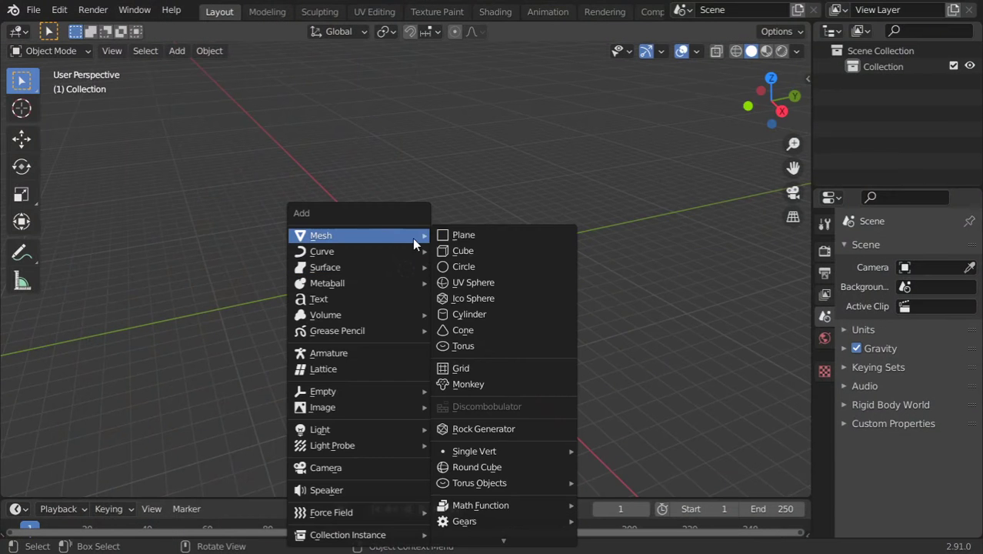
left_click(464, 235)
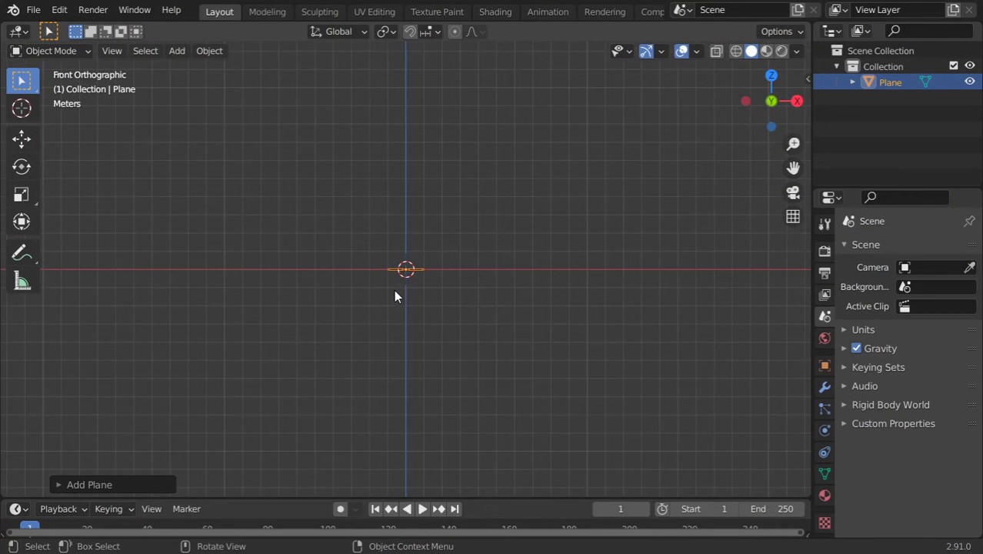
left_click(406, 268)
type("m")
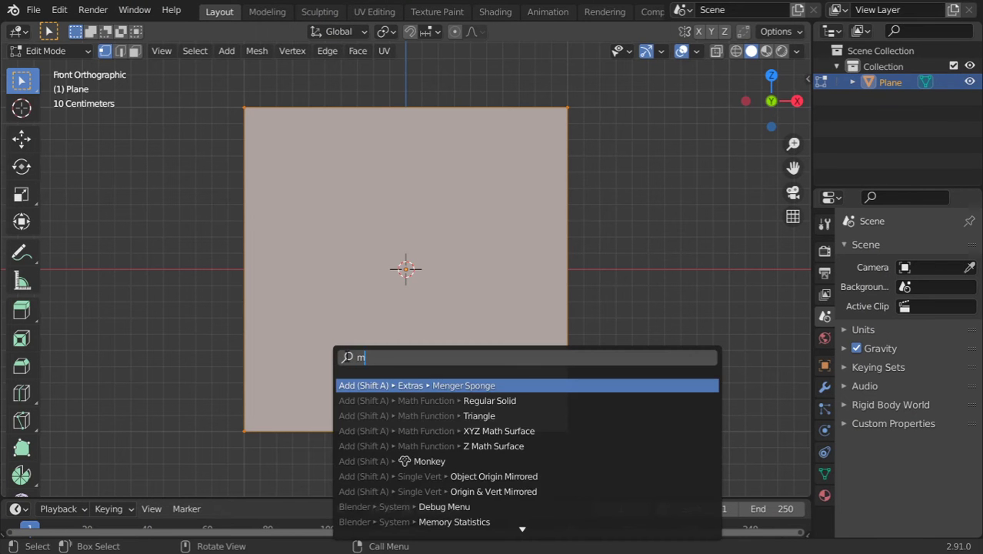
Extrude the merged point into a wavy vertex profile and frame the whole profile.
type("e")
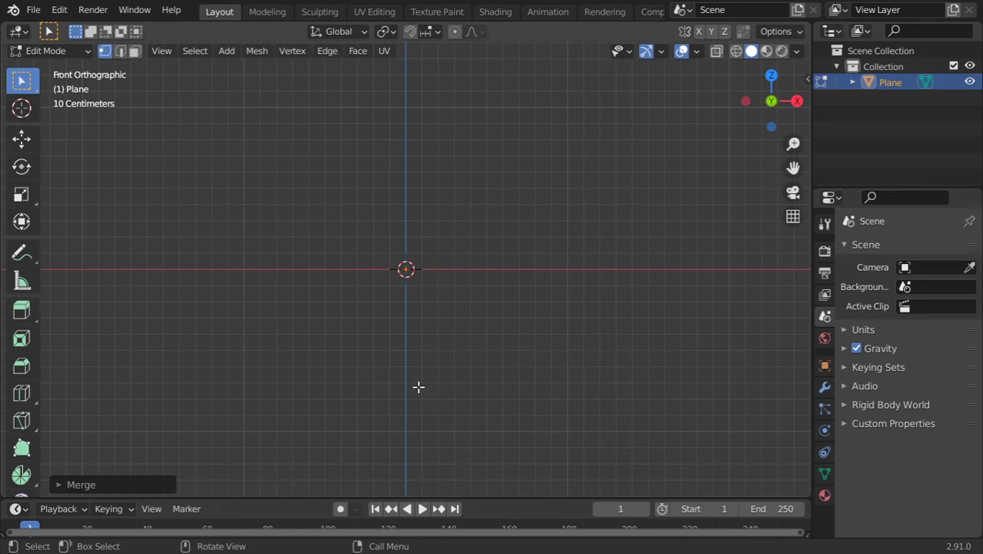
mouse_move(435, 223)
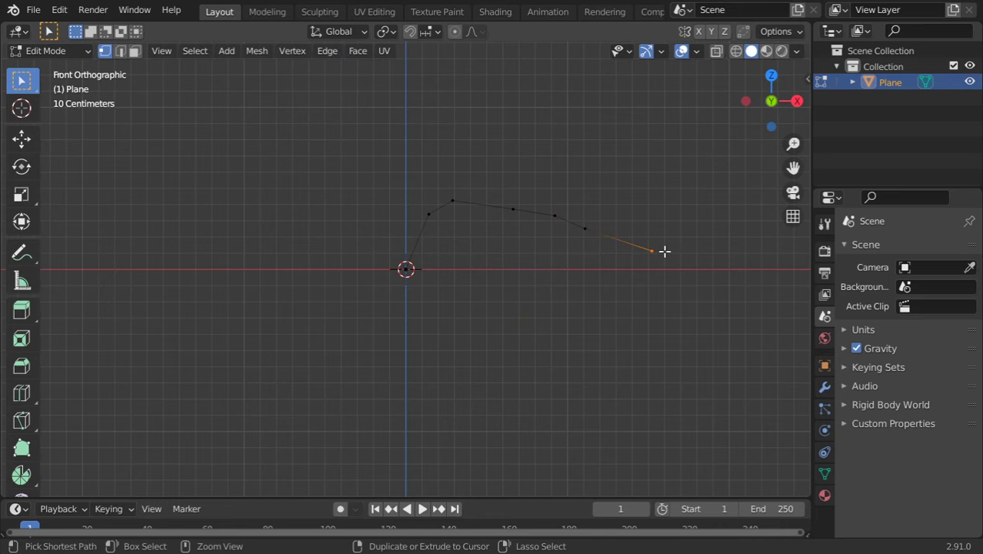
mouse_move(675, 263)
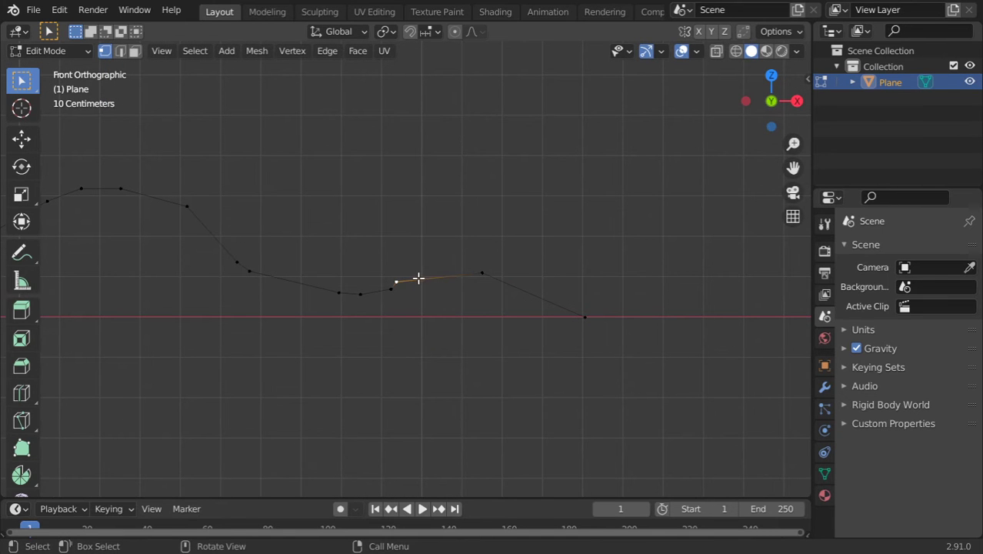
left_click_drag(419, 278, 390, 237)
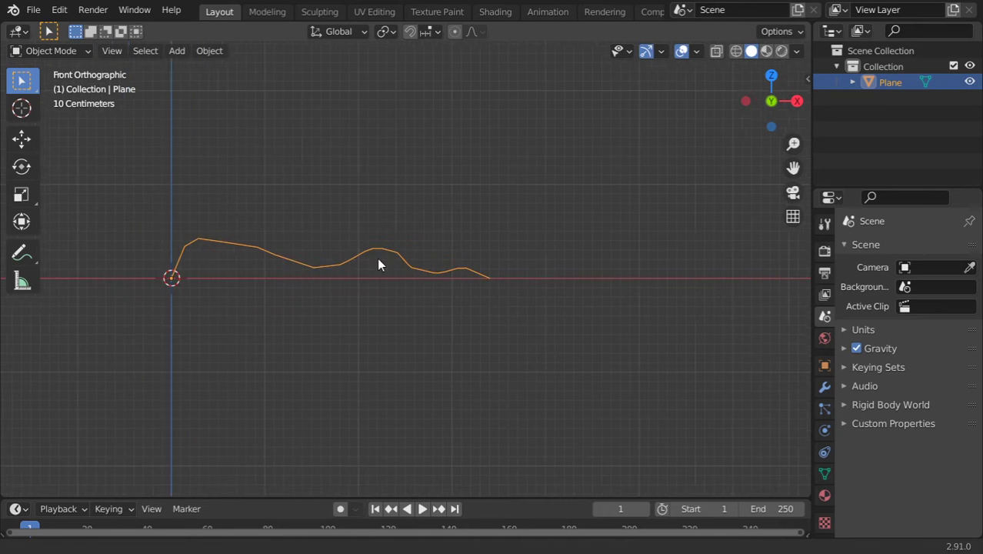
Orbit to view the profile in perspective, then return to Edit Mode.
left_click_drag(377, 266, 372, 314)
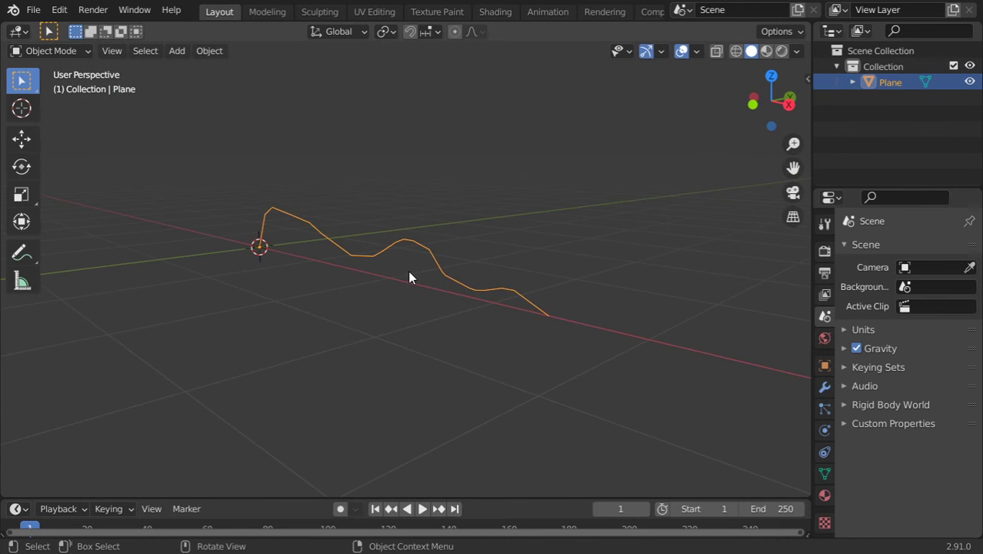
key("Tab")
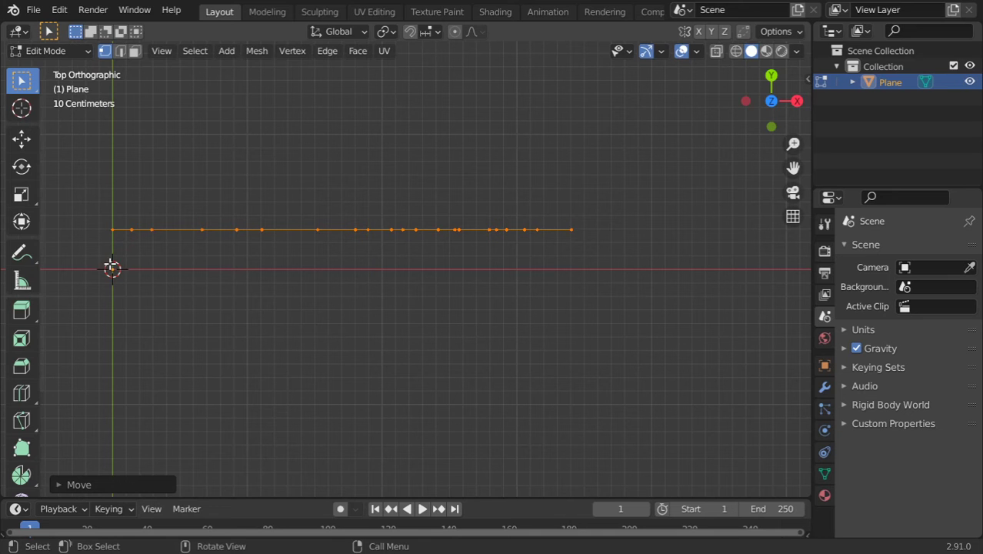
mouse_move(129, 276)
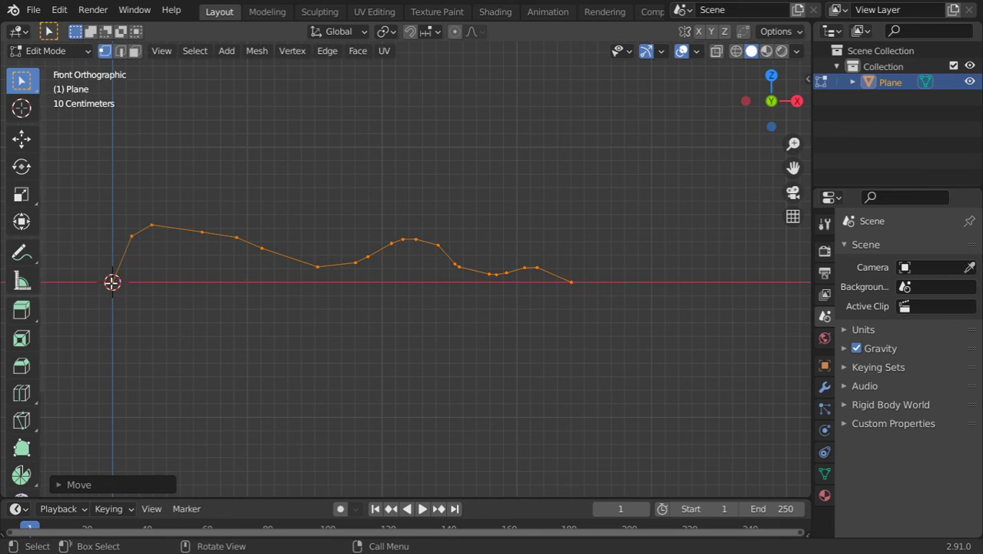
mouse_move(120, 292)
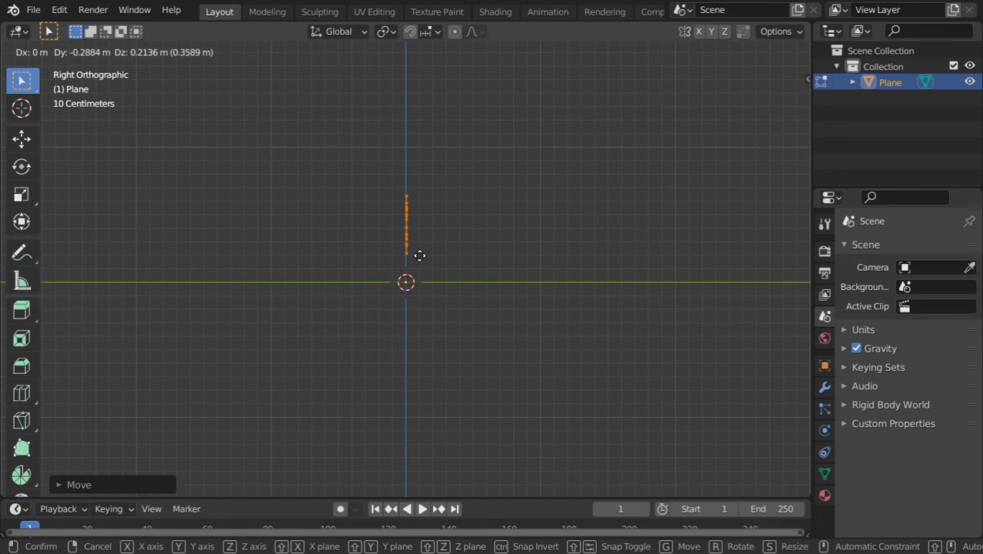
Confirm moving the profile away from the spin axis.
key("z")
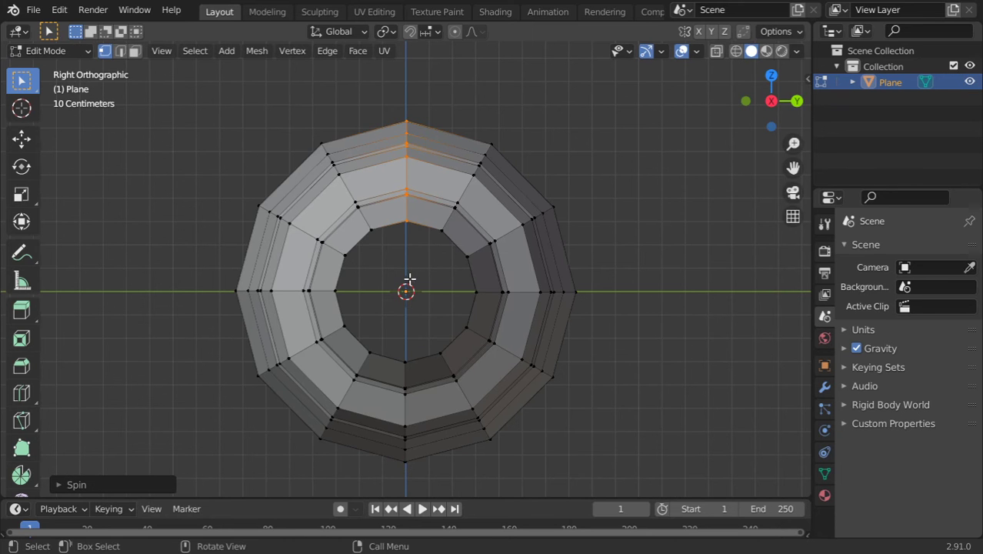
View along the spin axis and set the Spin to 40 steps and 360°.
left_click_drag(408, 292, 439, 297)
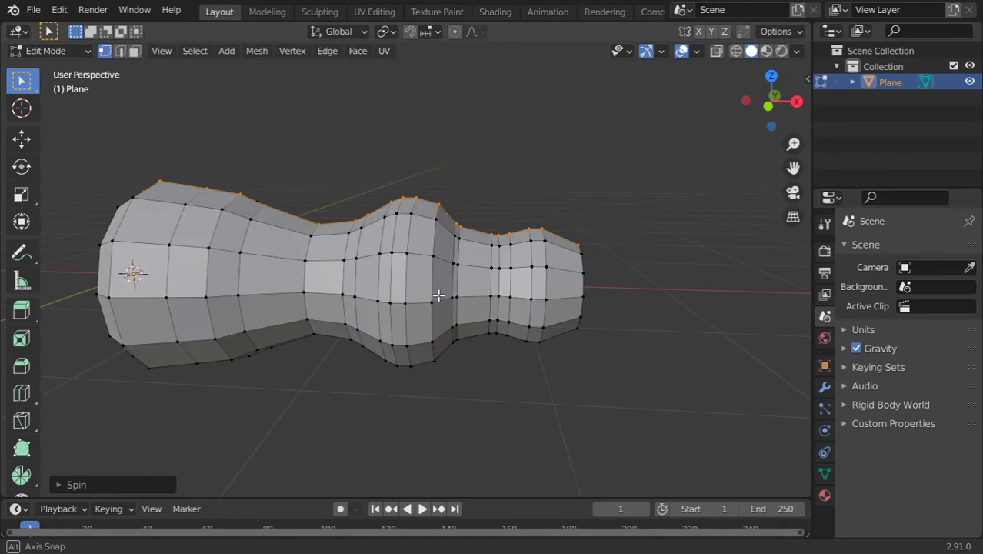
left_click_drag(438, 296, 230, 270)
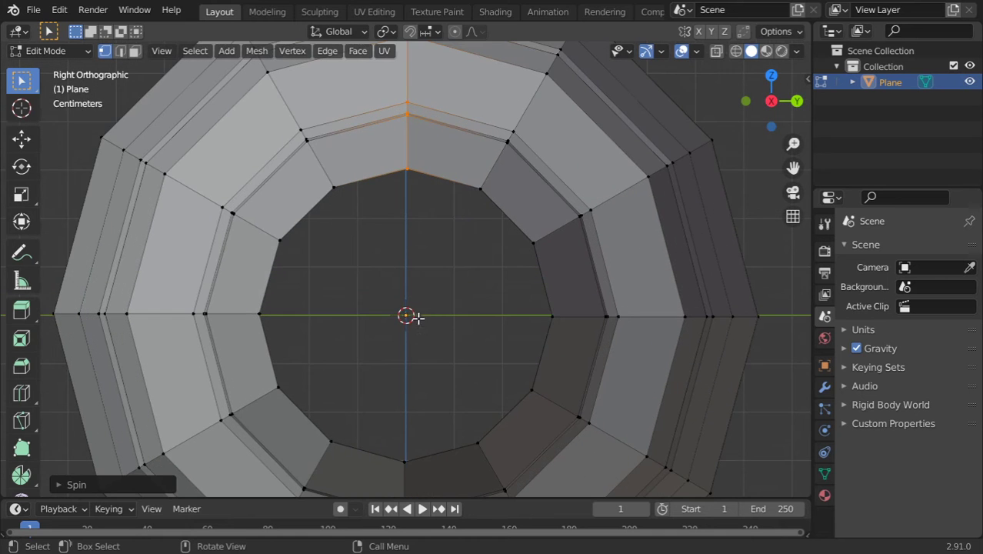
scroll("down", 3)
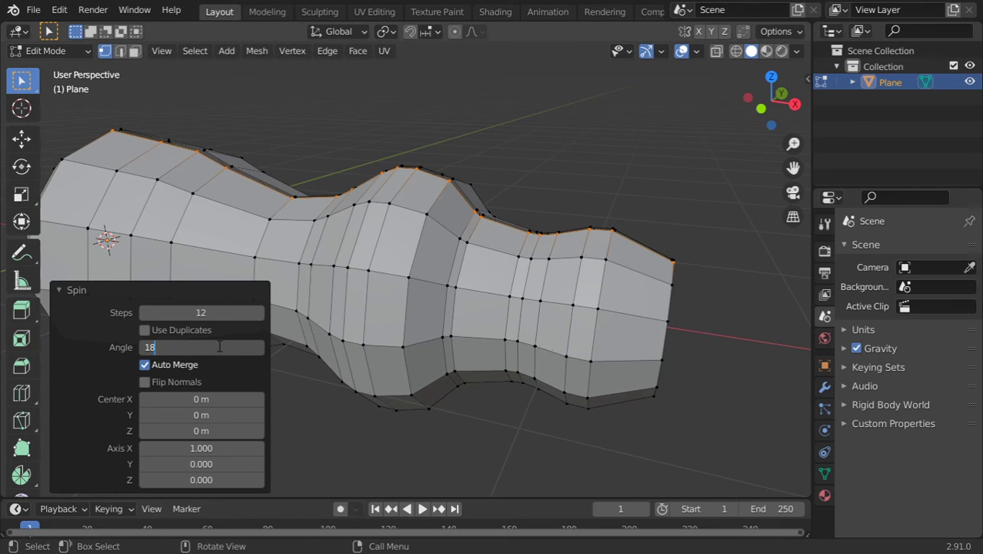
type("180")
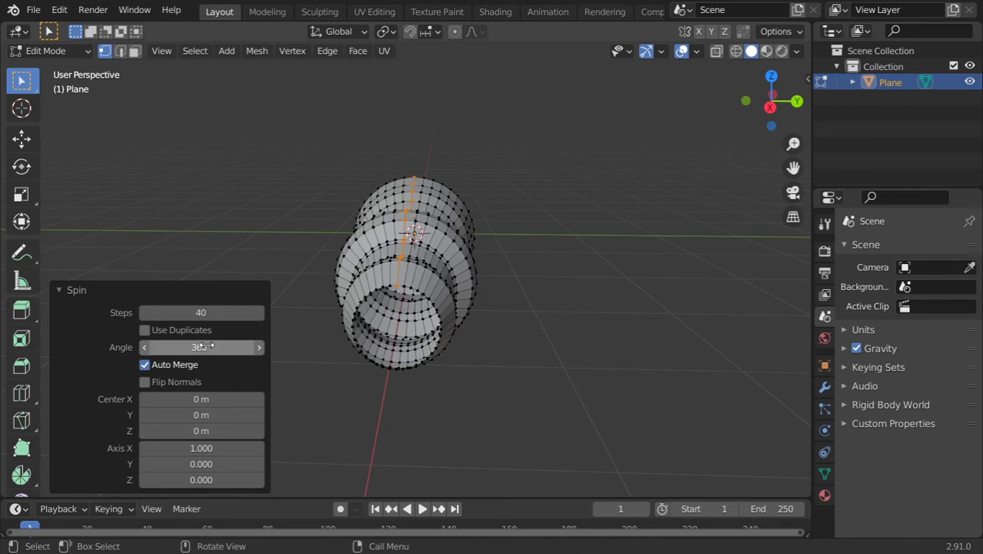
Shade the lathe body smooth and add a Bevel modifier.
right_click(408, 270)
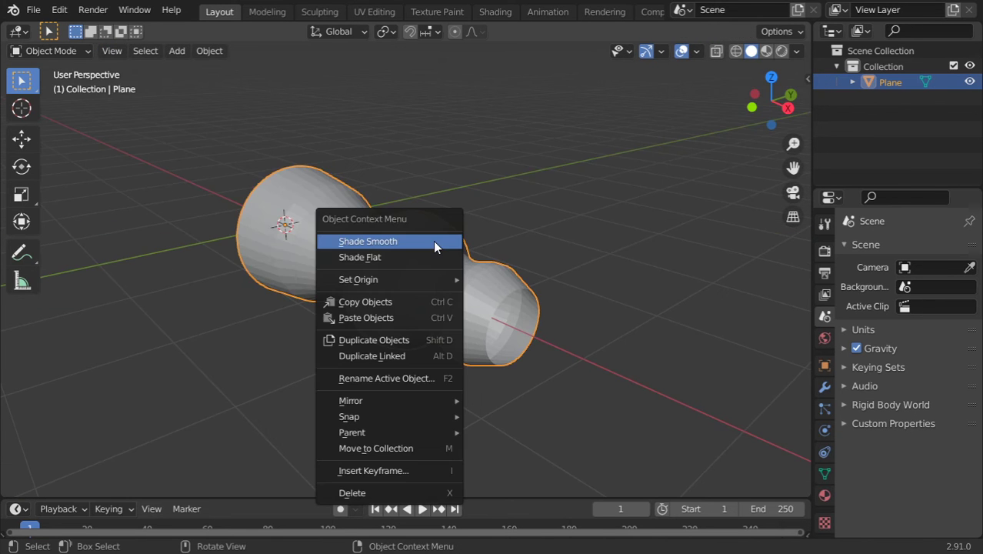
left_click(368, 240)
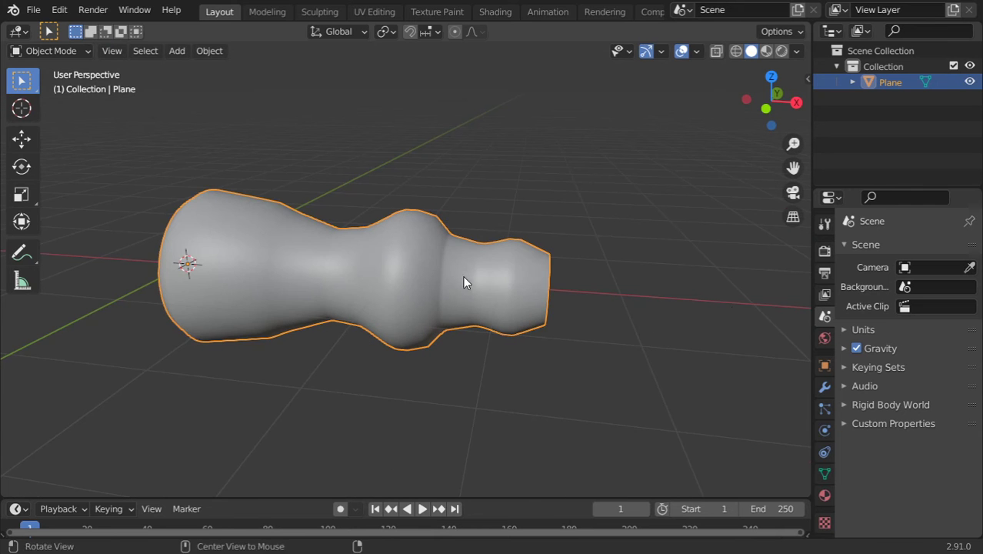
left_click(908, 248)
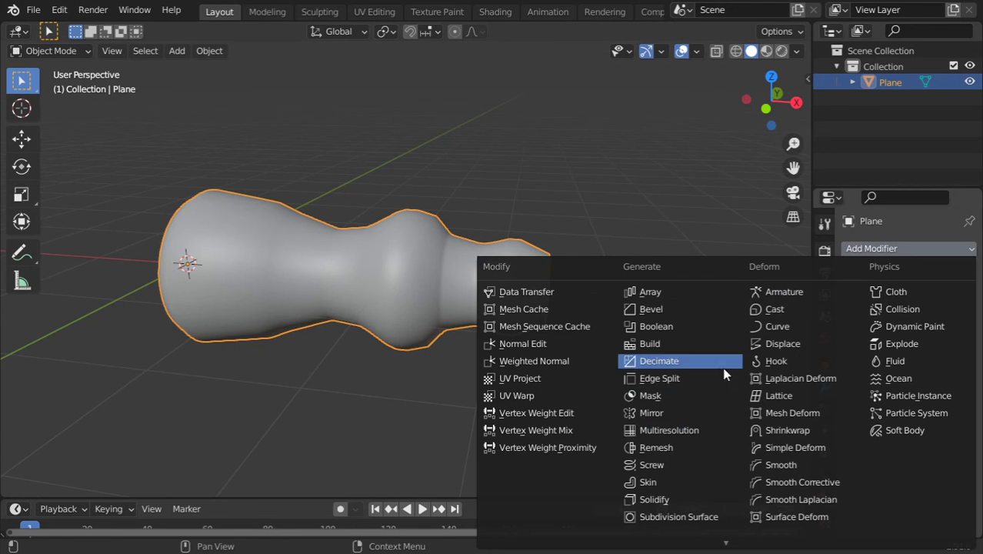
mouse_move(651, 308)
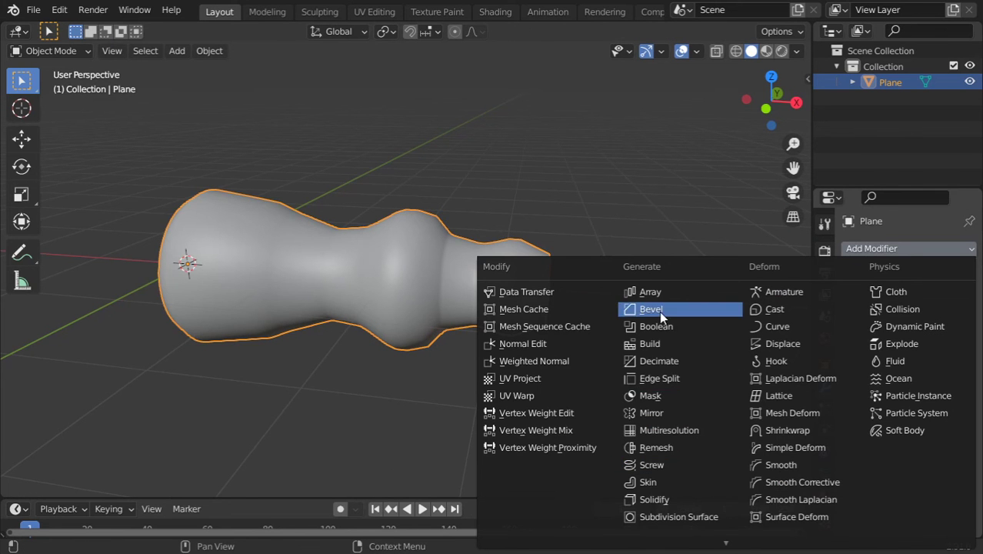
left_click(651, 309)
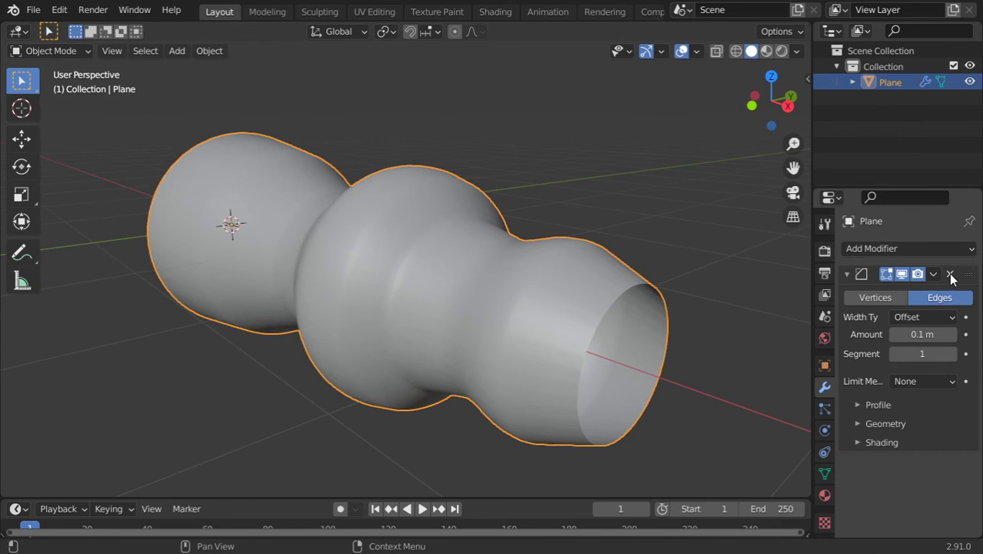
Delete the Bevel modifier, slide a new edge loop toward the wide end, exit Edit Mode.
left_click(951, 275)
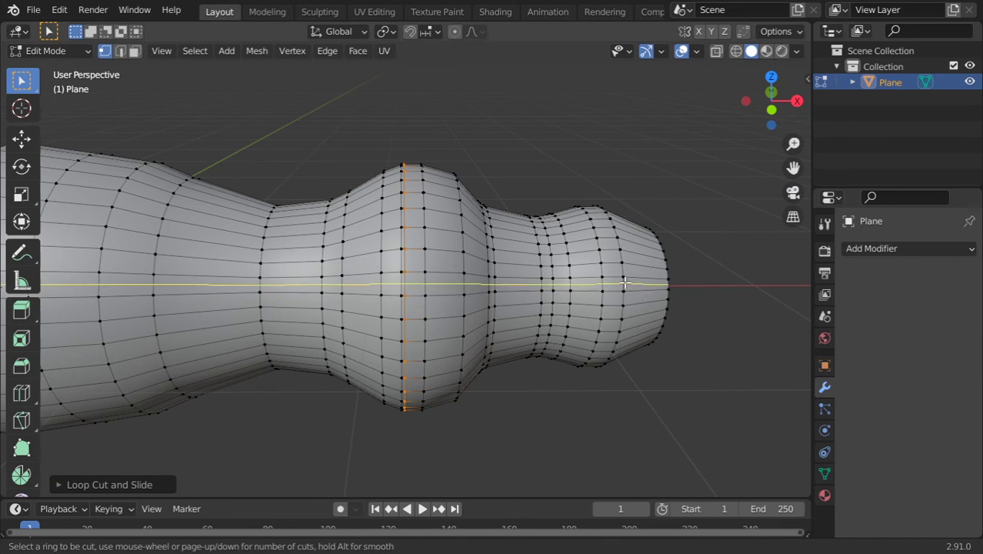
left_click_drag(462, 292, 284, 296)
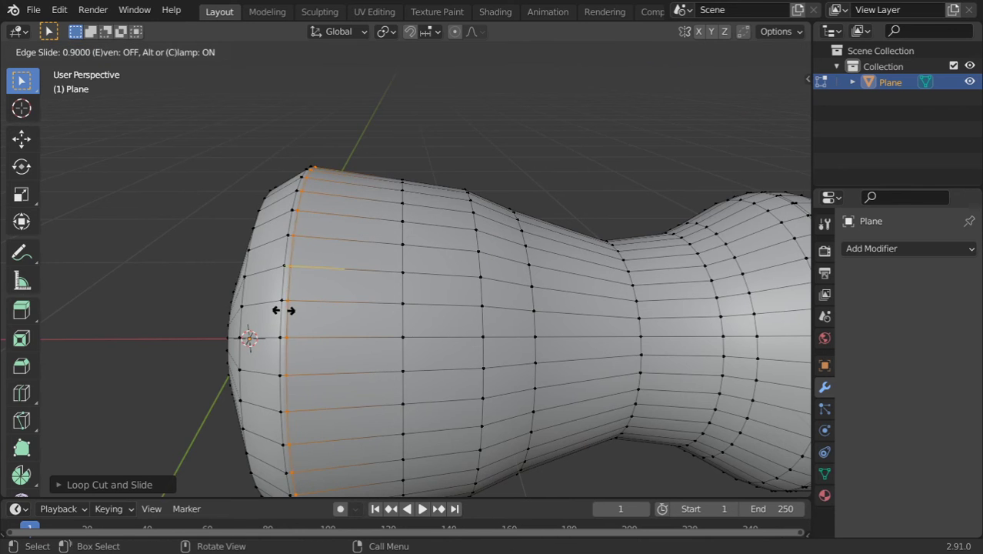
key("Tab")
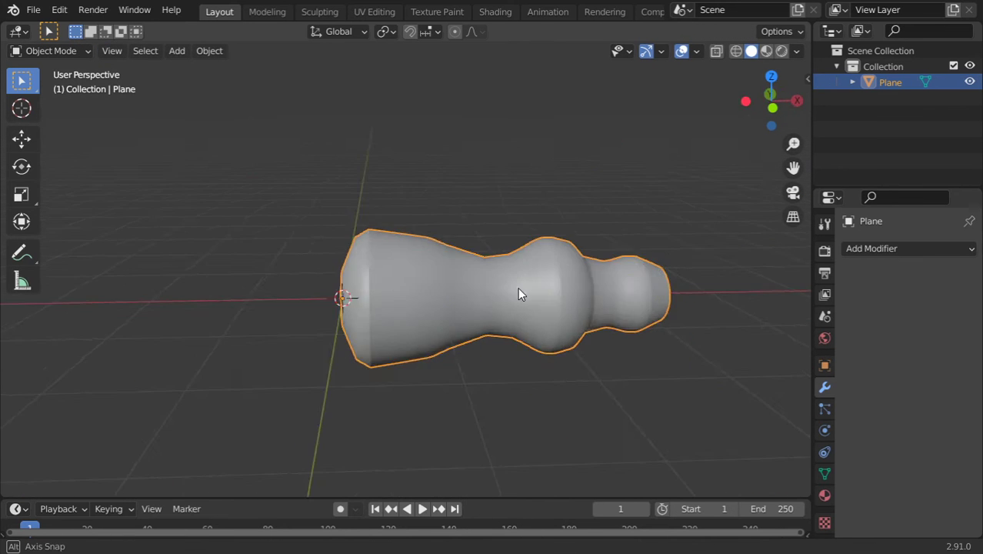